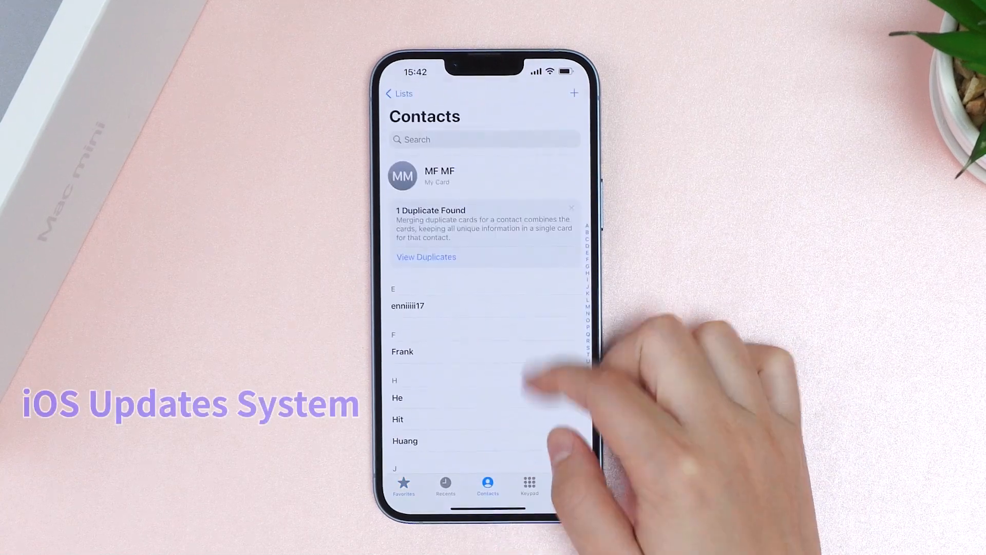
Open the contact starting with J for editing and request Delete Contact
{"action": "left_click", "coordinate": [403, 351]}
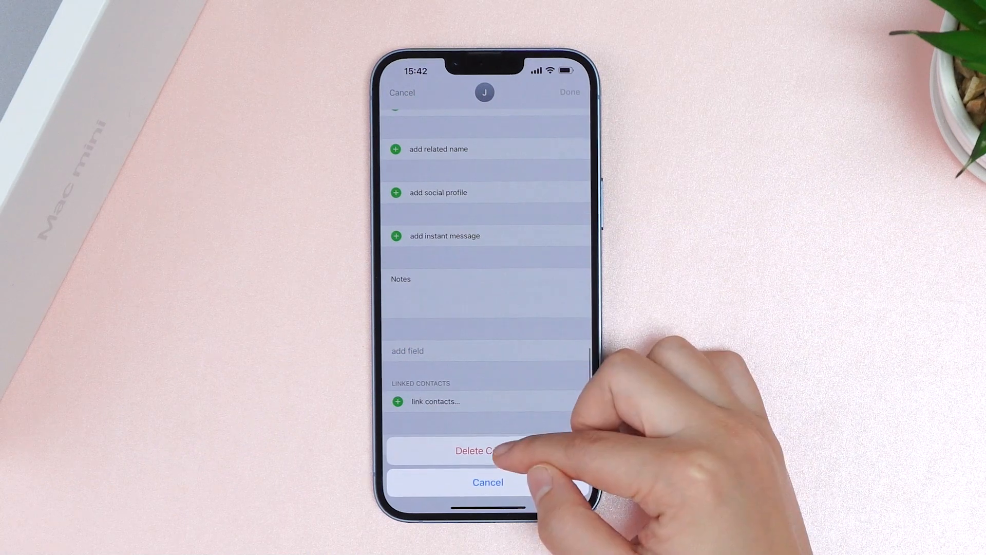
Confirm deleting the contact, then download the free Windows version of AnyRecover
{"action": "left_click", "coordinate": [487, 482]}
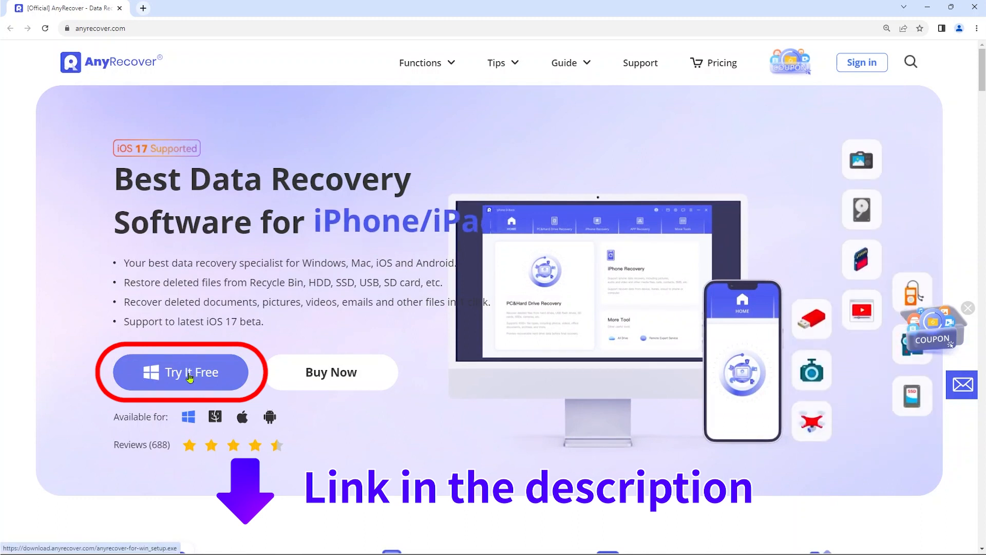
{"action": "left_click", "coordinate": [191, 372]}
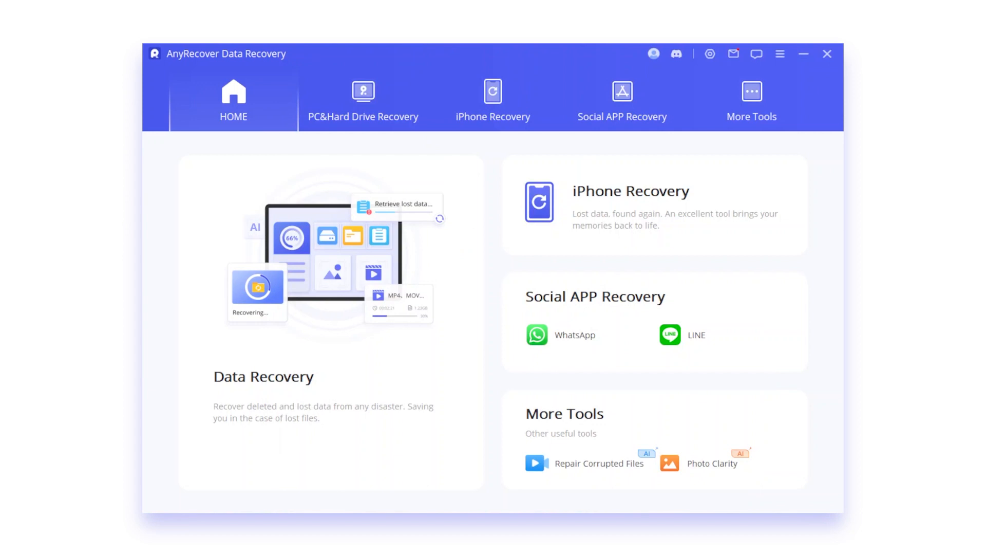
Scan the connected iPhone for deleted contacts via iPhone Recovery, Recover From Device
{"action": "left_click", "coordinate": [492, 101]}
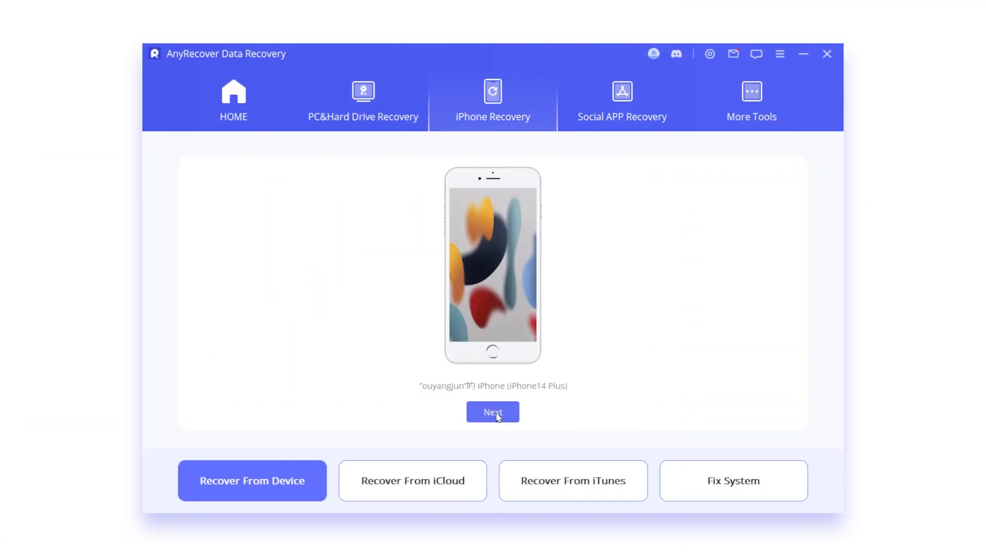
{"action": "left_click", "coordinate": [493, 412]}
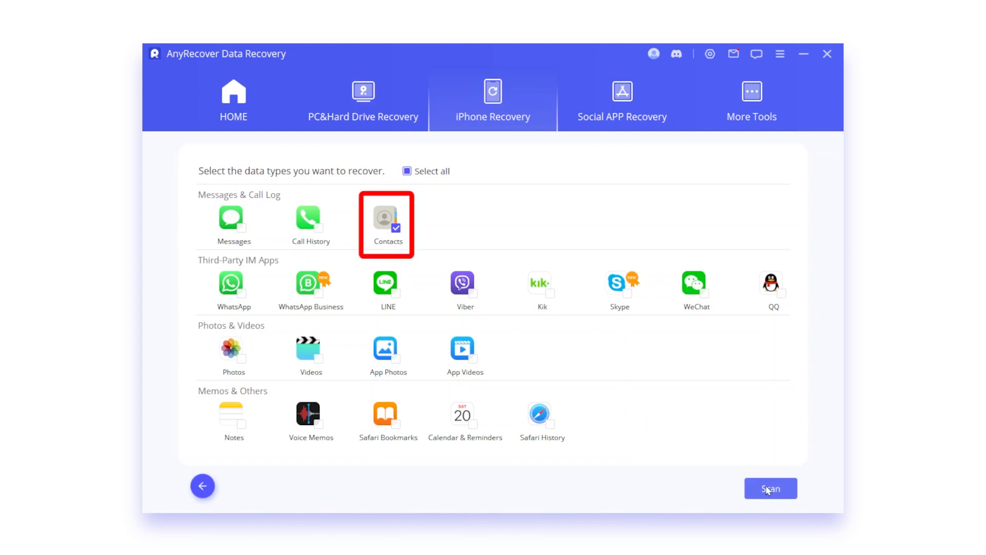
{"action": "left_click", "coordinate": [770, 488]}
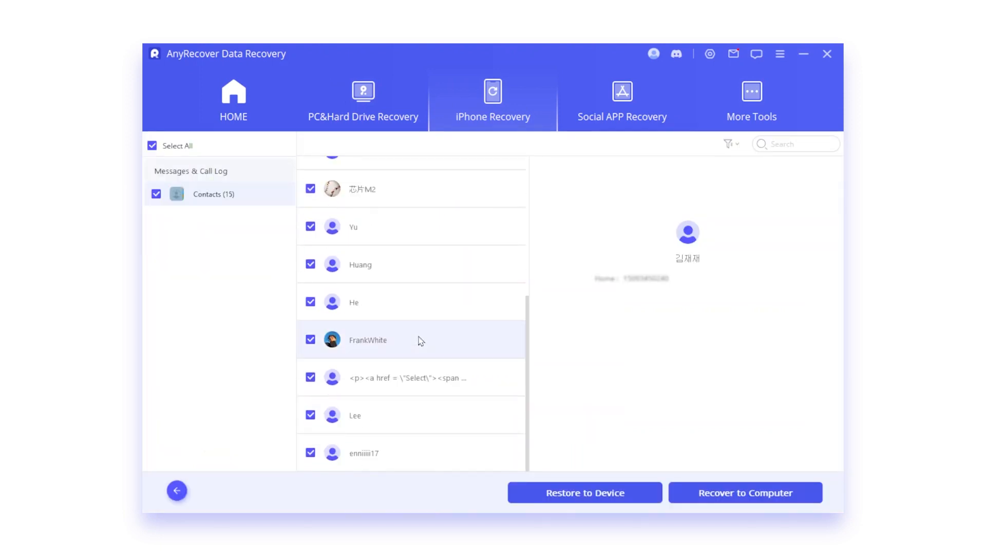
Restore all 15 selected contacts to the iPhone with Restore to Device
{"action": "left_click", "coordinate": [177, 490]}
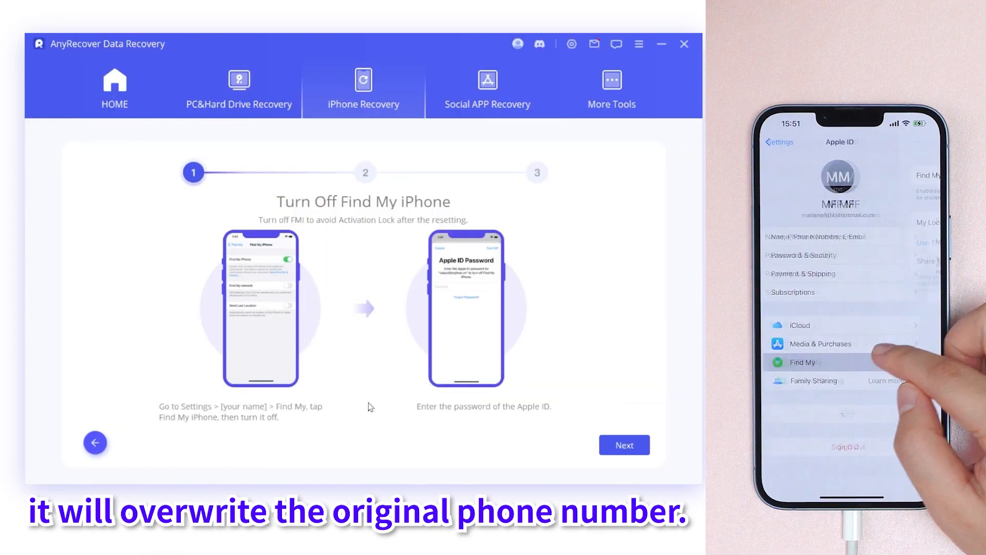
Turn off Find My iPhone, finish the restore, and check the iPhone contacts list
{"action": "left_click", "coordinate": [802, 362]}
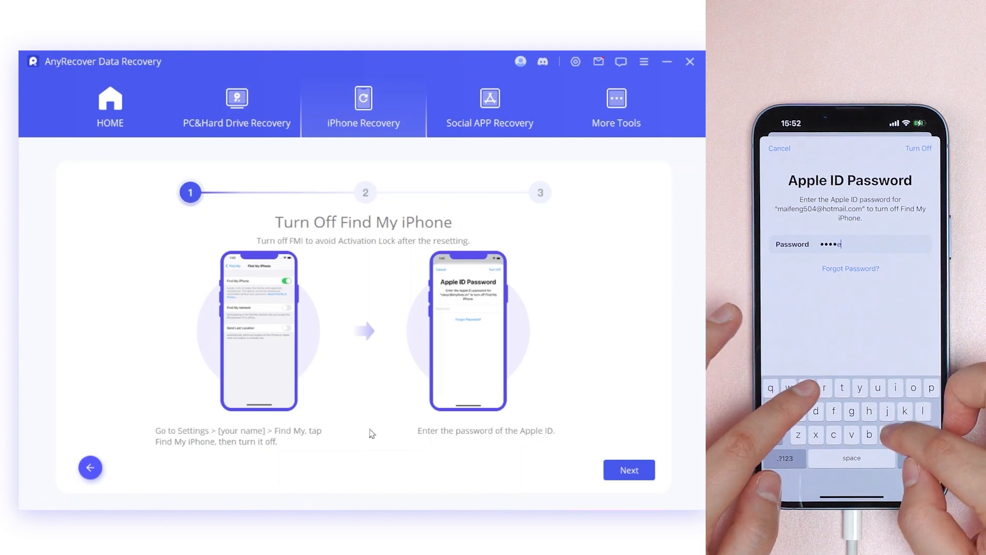
{"action": "type", "text": "3"}
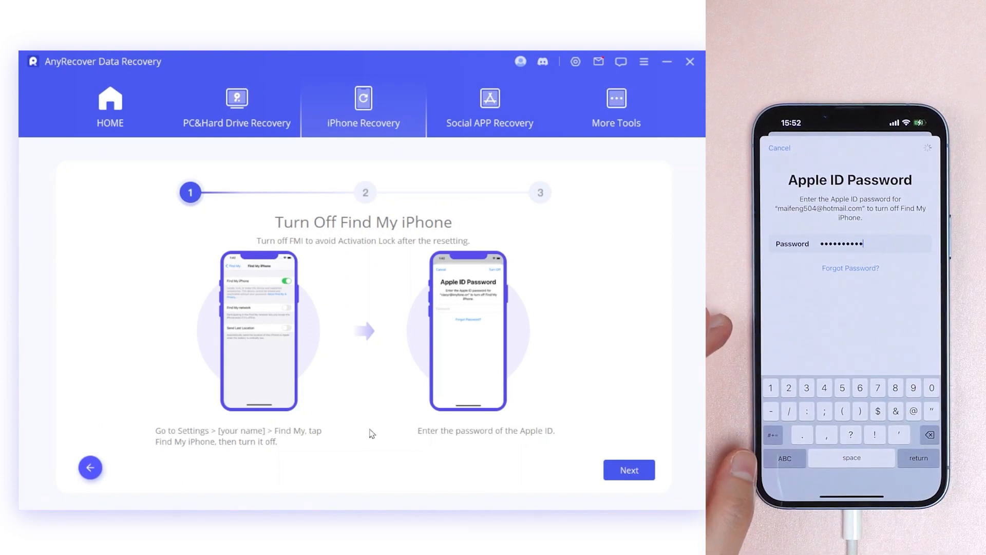
{"action": "left_click", "coordinate": [629, 469]}
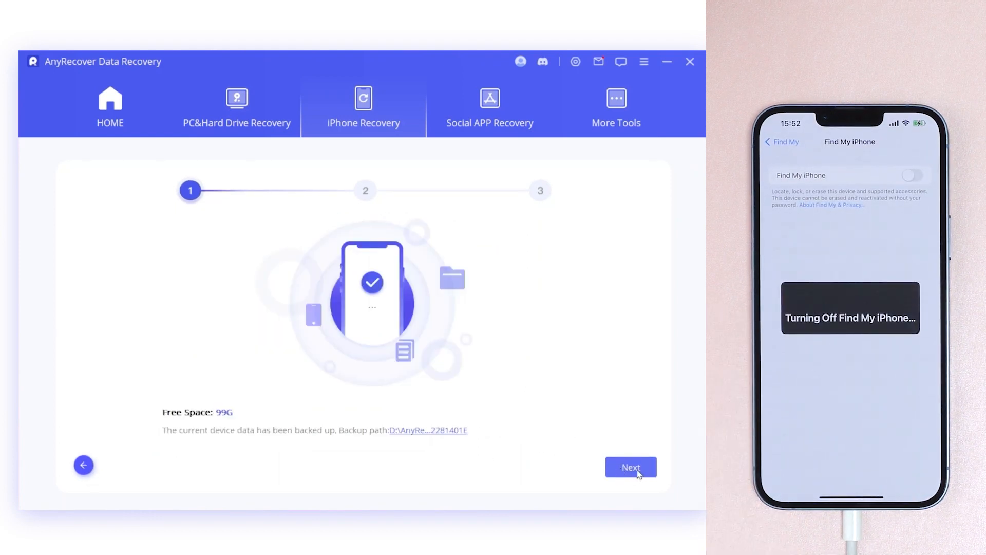
{"action": "left_click", "coordinate": [631, 467]}
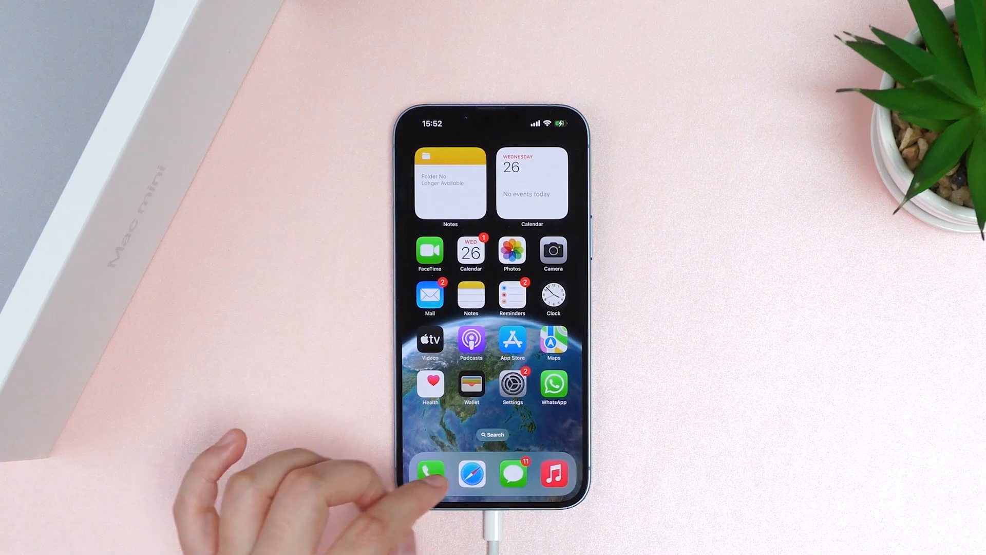
{"action": "left_click", "coordinate": [431, 472]}
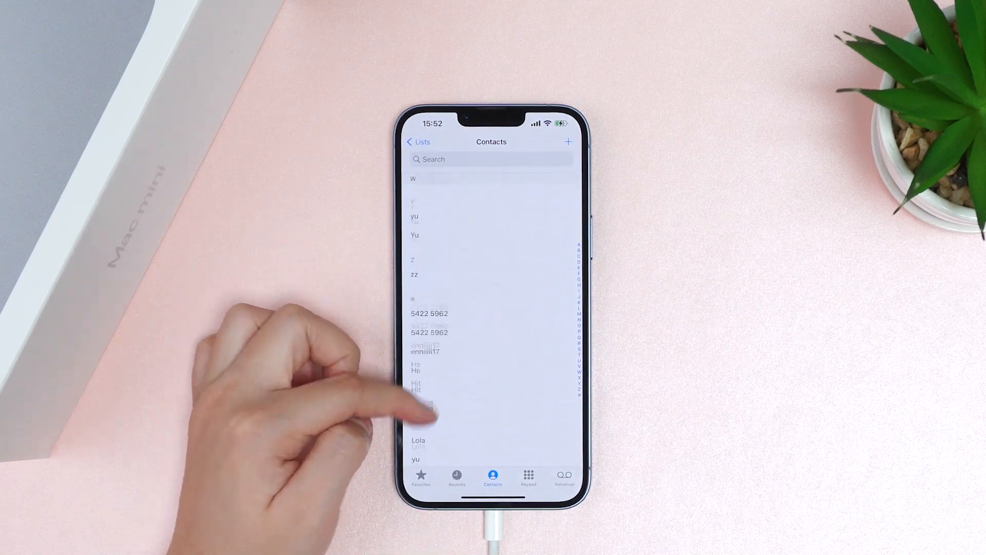